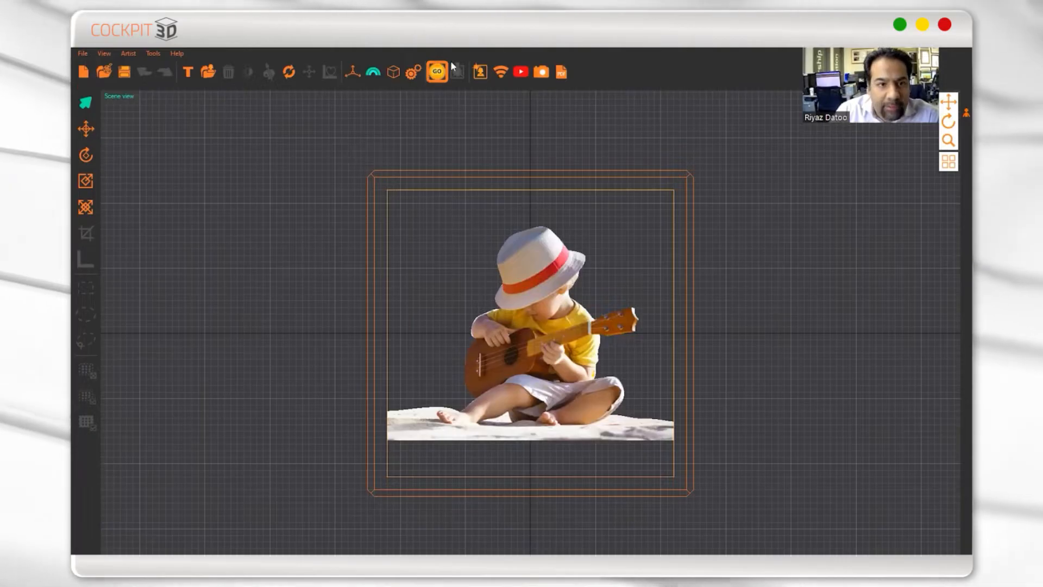
Generate a 3D point cloud preview from the photo of the boy playing ukulele via GO.
left_click(437, 72)
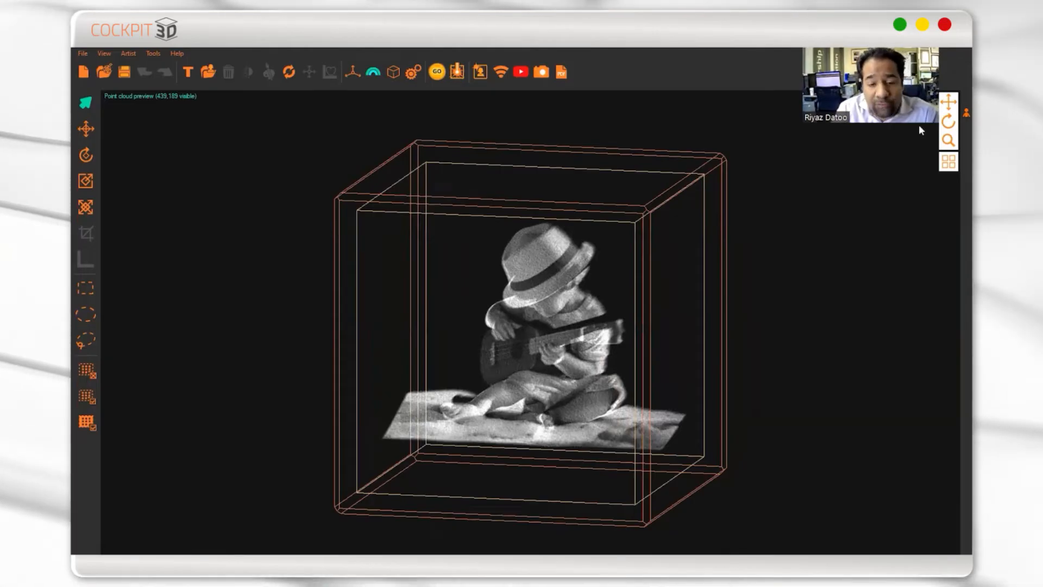
mouse_move(925, 172)
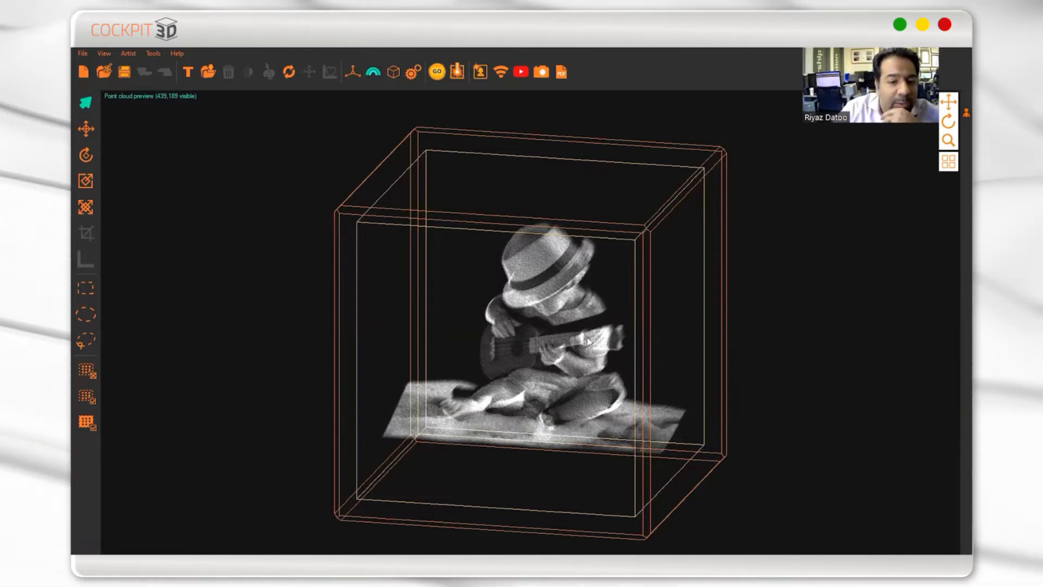
Set the default geometry rasterizer type to Portrait with value 1 and save the settings.
left_click(409, 72)
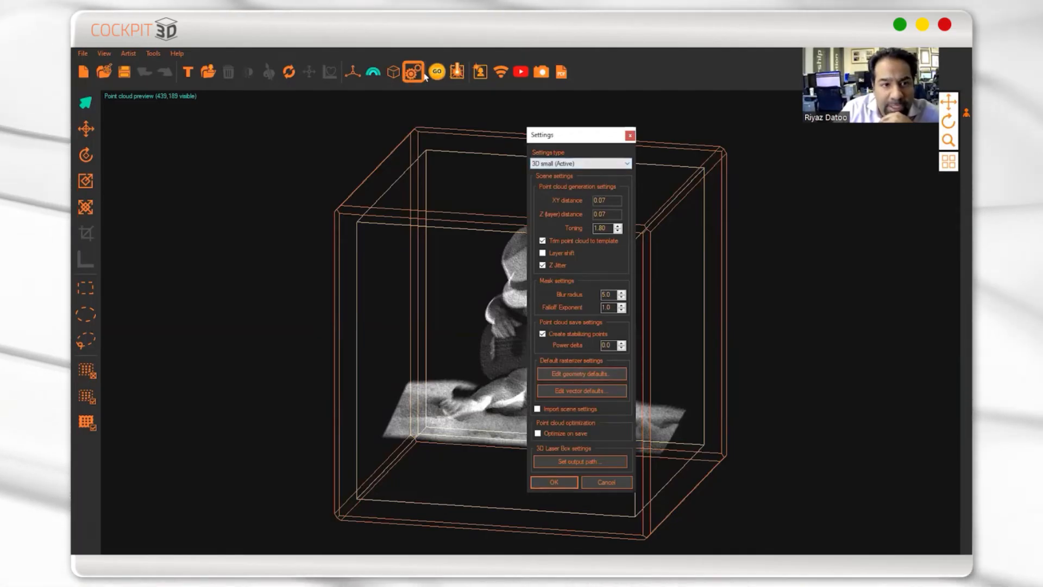
left_click(580, 372)
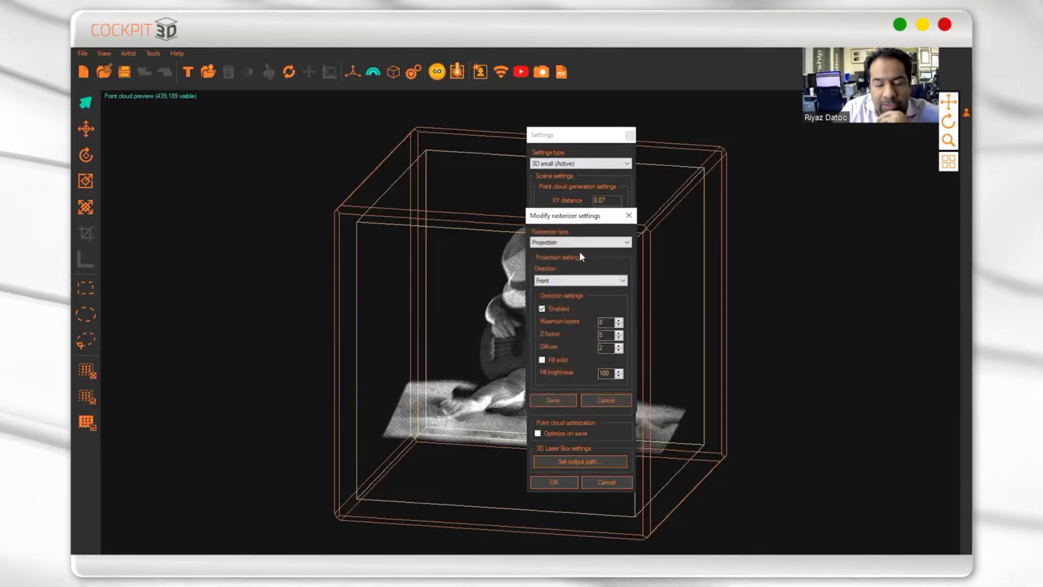
left_click(579, 242)
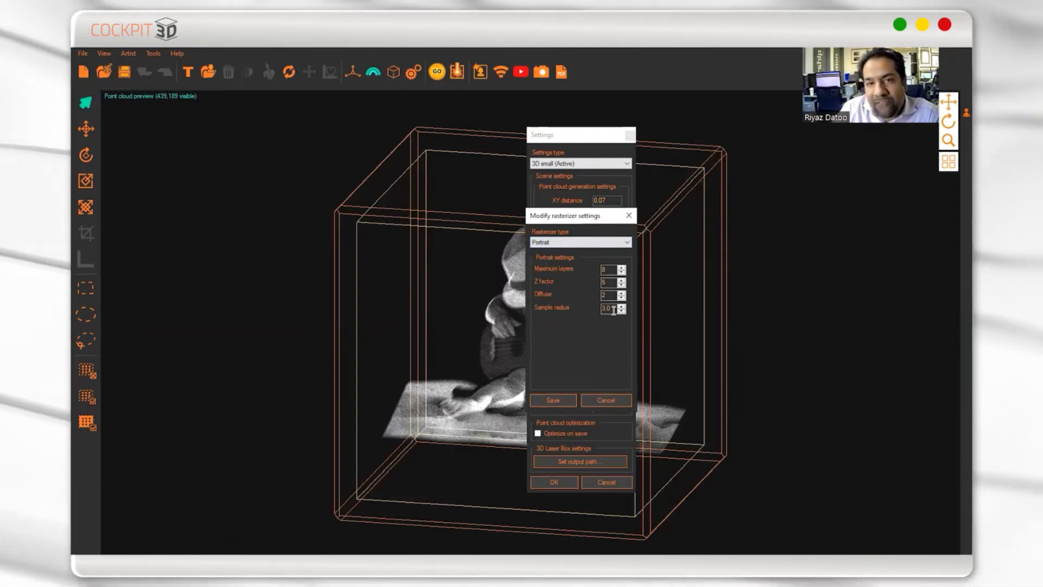
type("1")
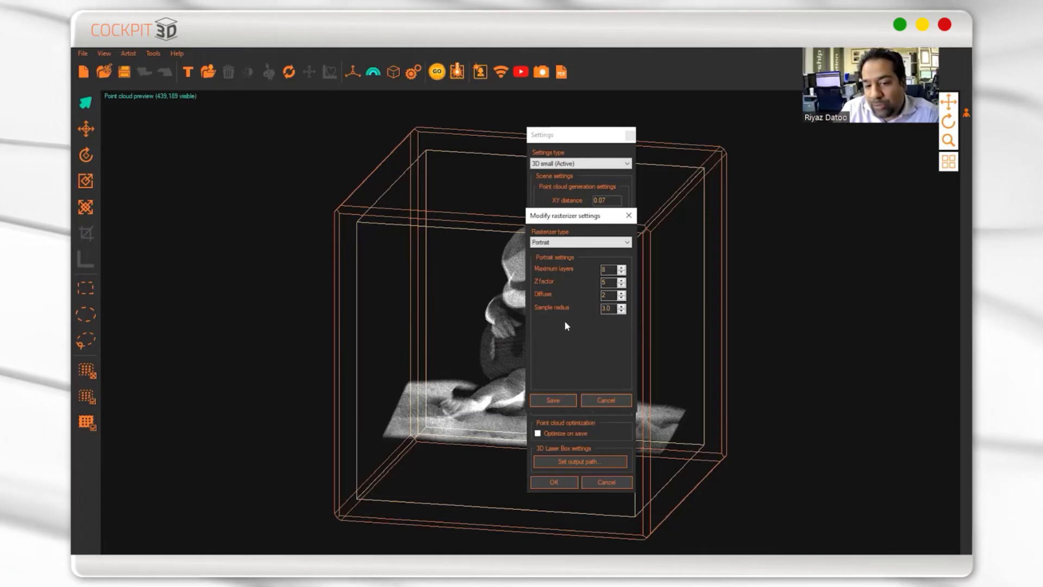
left_click(608, 308)
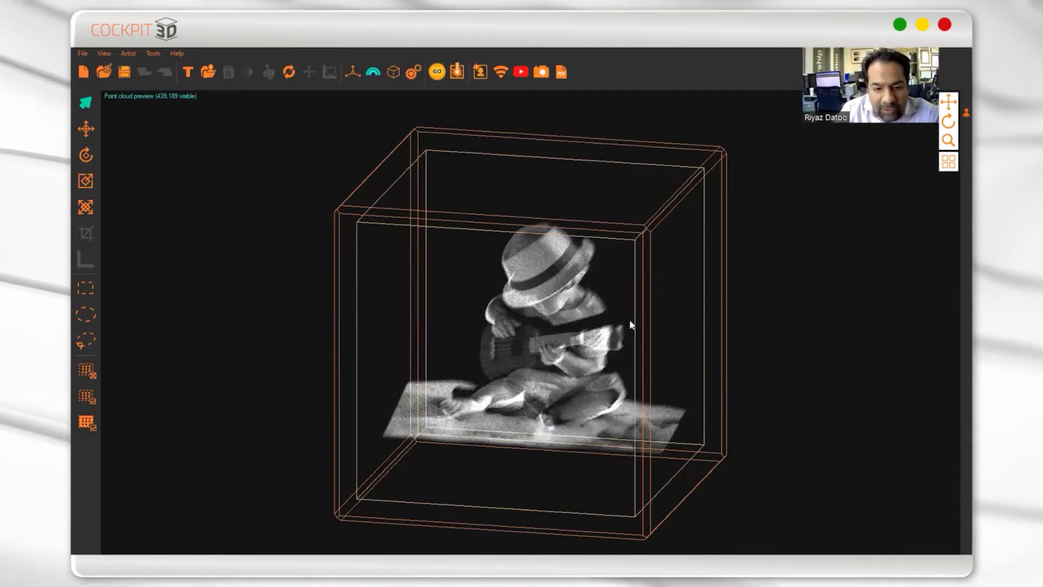
Check the scene defaults and regenerate the point cloud so depth fills in behind the ukulele.
left_click_drag(630, 325, 524, 111)
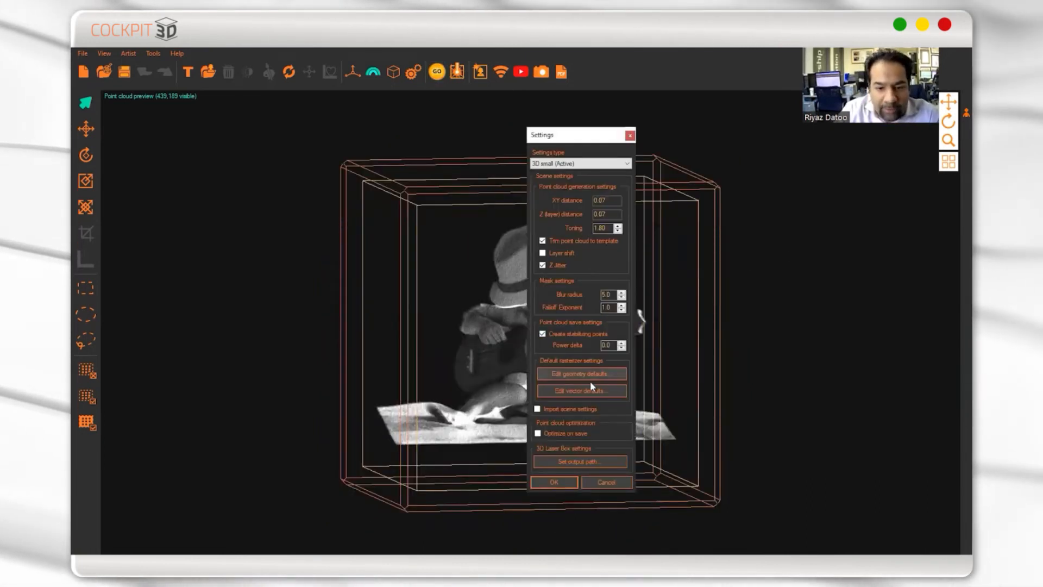
left_click(580, 373)
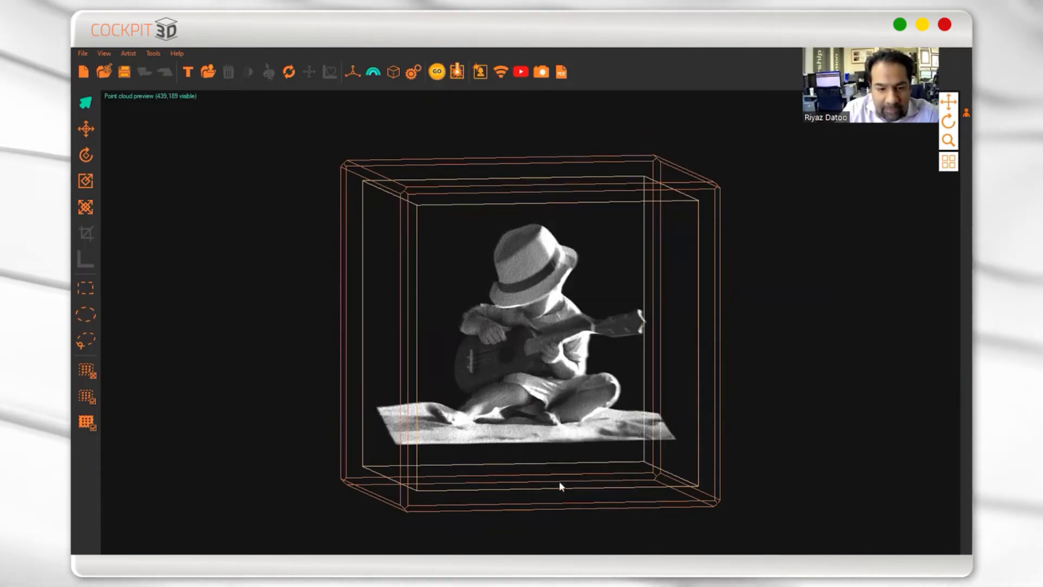
left_click(437, 72)
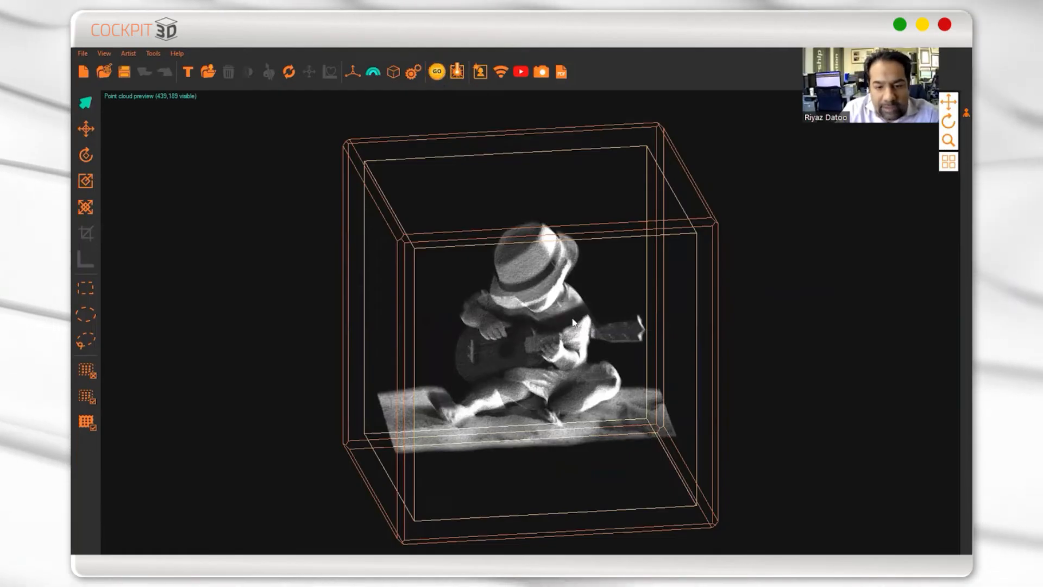
left_click(411, 71)
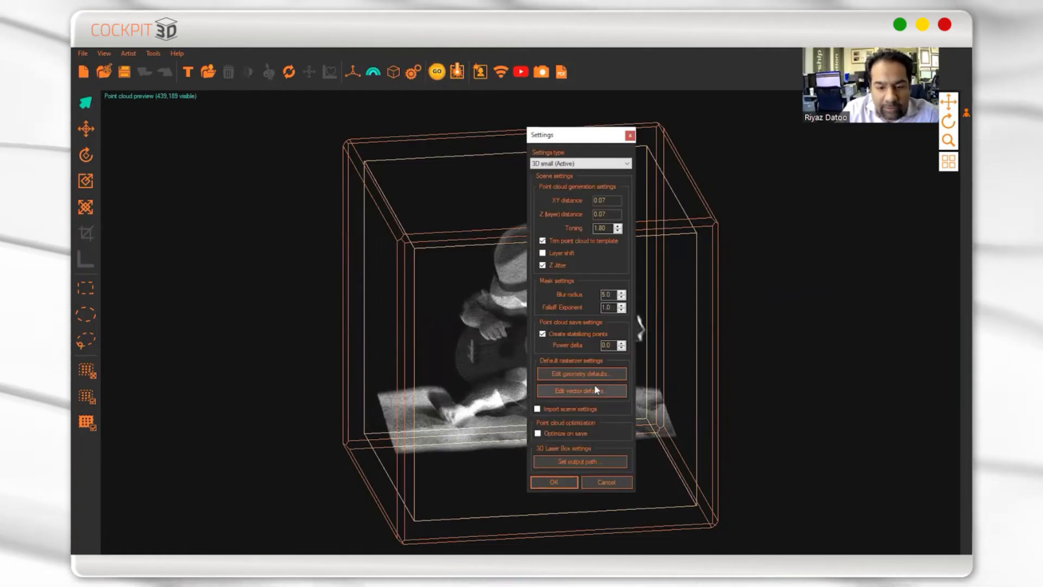
left_click(580, 390)
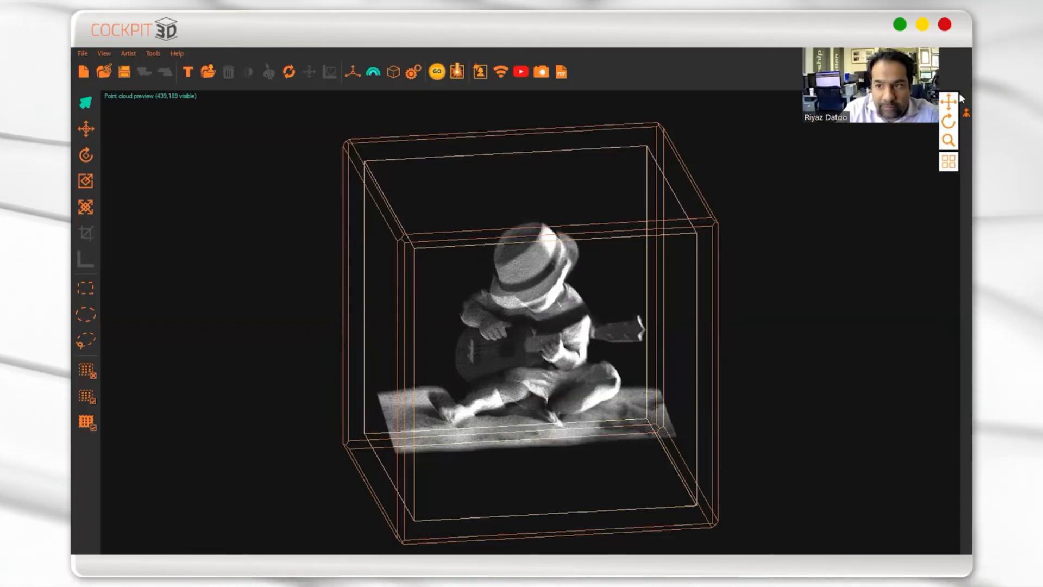
left_click(437, 72)
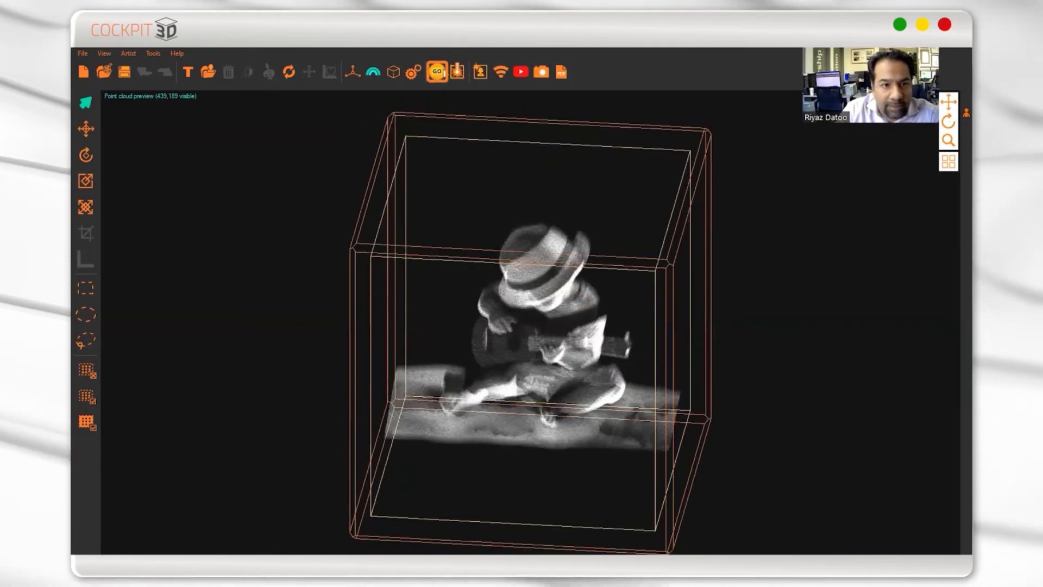
left_click(437, 72)
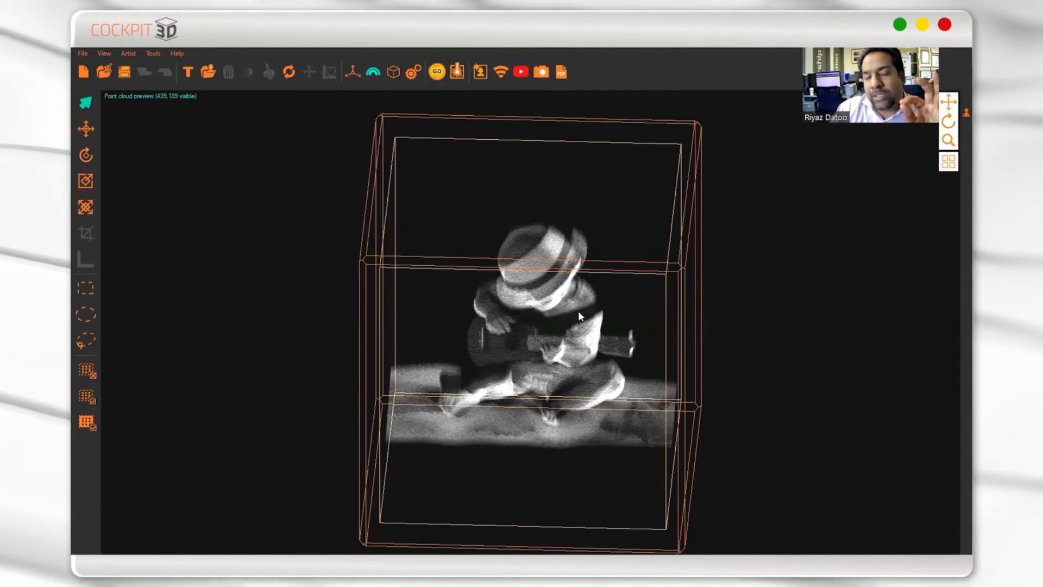
mouse_move(574, 318)
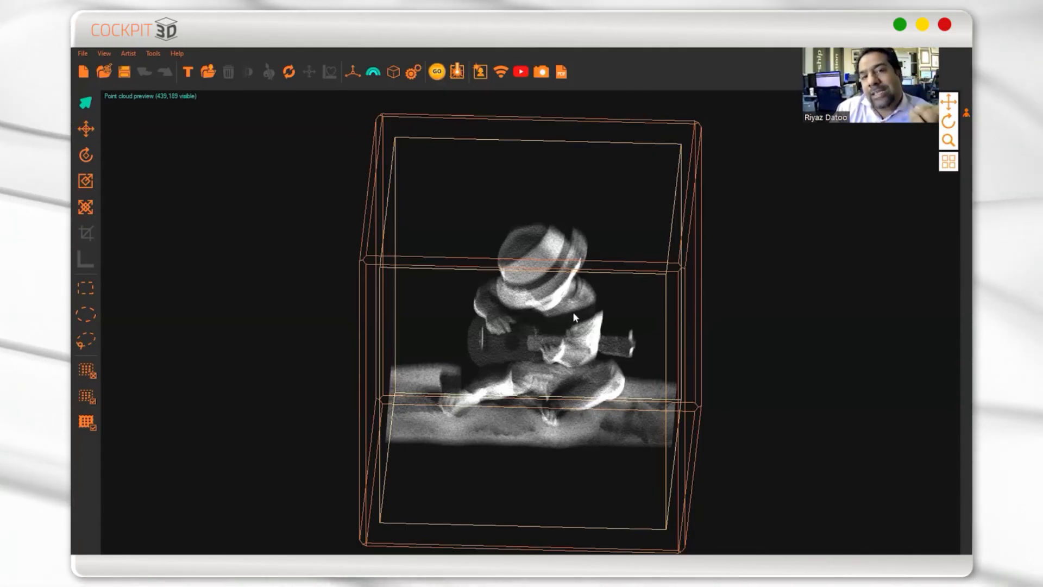